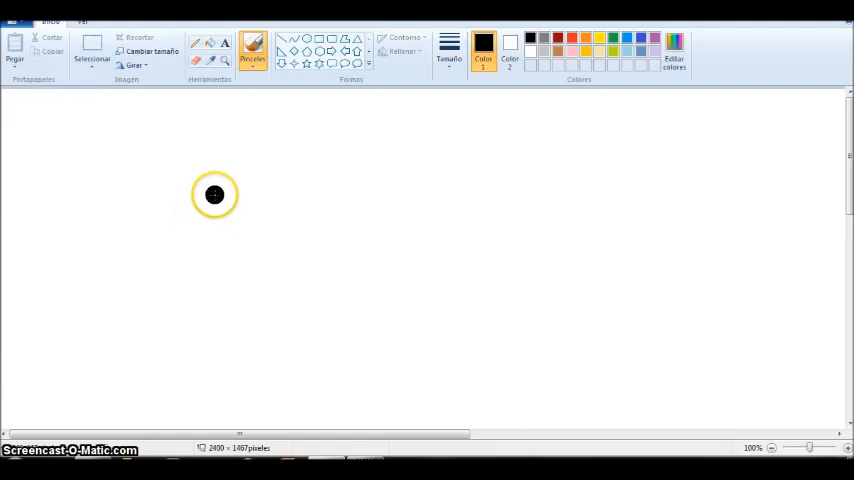
Step: Paint an irregular filled black wart blob on the left side of the canvas
{"action": "left_click_drag", "start_coordinate": [214, 194], "coordinate": [136, 250]}
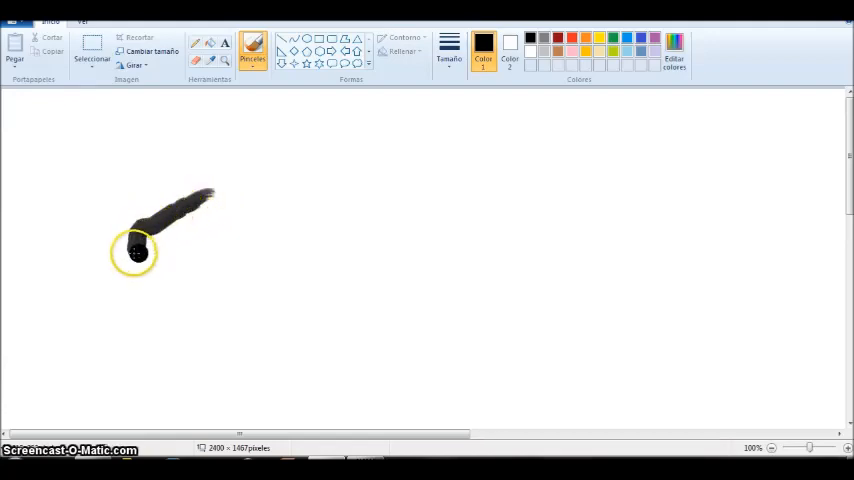
{"action": "left_click_drag", "start_coordinate": [136, 256], "coordinate": [212, 216]}
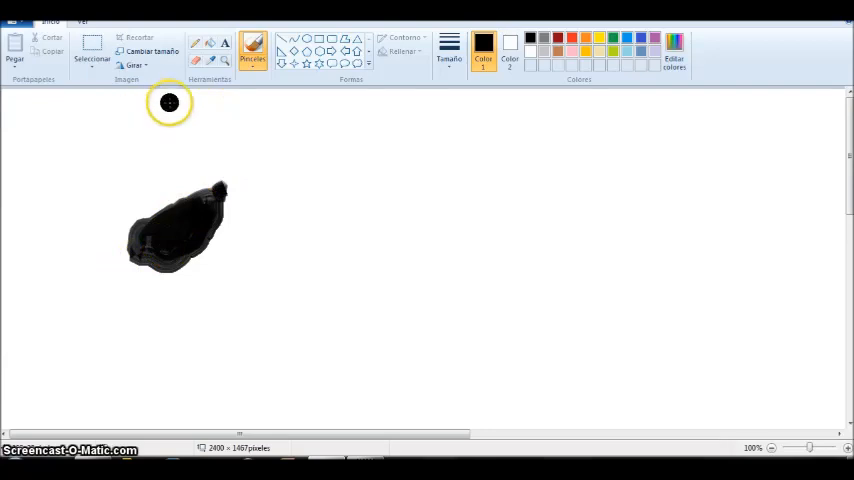
Step: Brush a thick black skin line through the wart, then a green thread at its left end
{"action": "left_click_drag", "start_coordinate": [168, 102], "coordinate": [224, 280]}
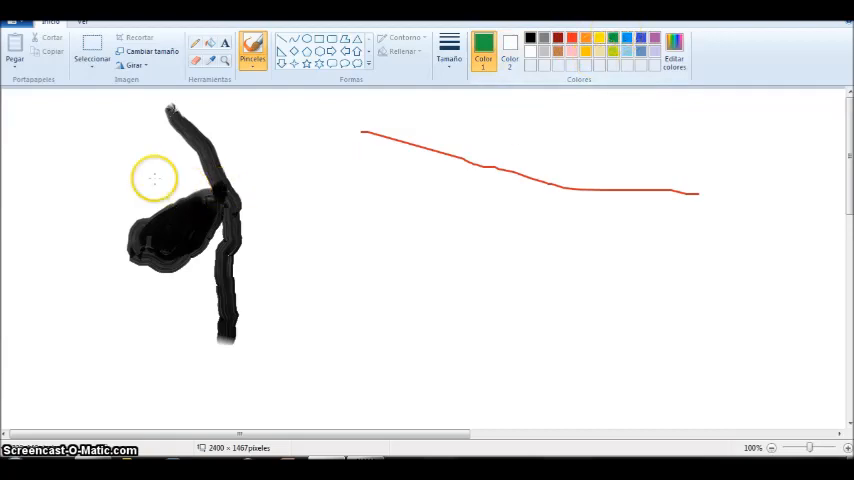
{"action": "left_click_drag", "start_coordinate": [156, 180], "coordinate": [124, 256]}
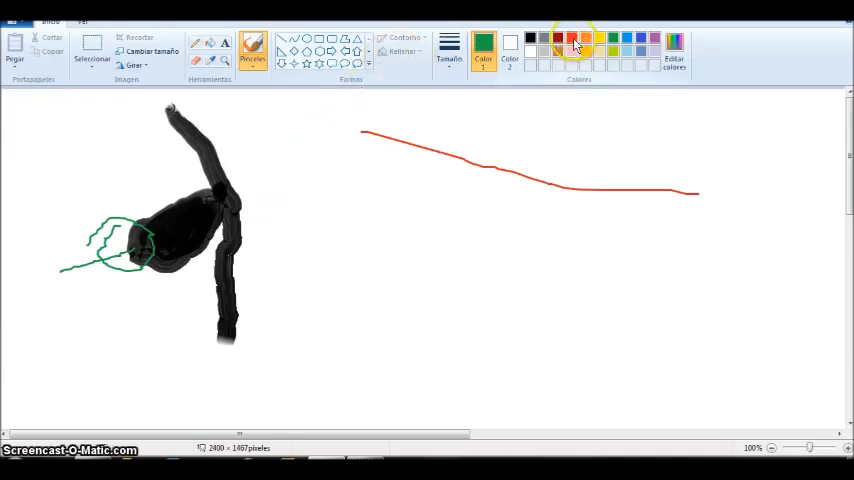
Step: Switch the active paint colour to orange in the Colors palette
{"action": "left_click", "coordinate": [252, 48]}
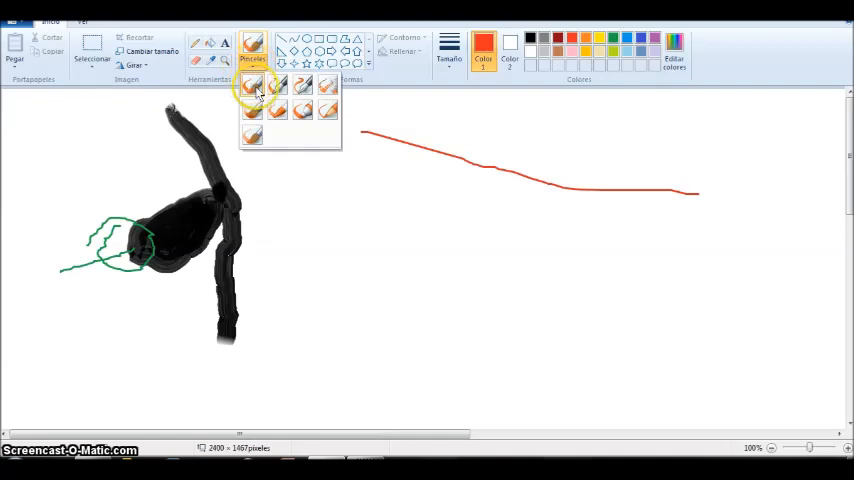
Step: Choose a different brush style for painting the orange knot marks
{"action": "left_click", "coordinate": [252, 84]}
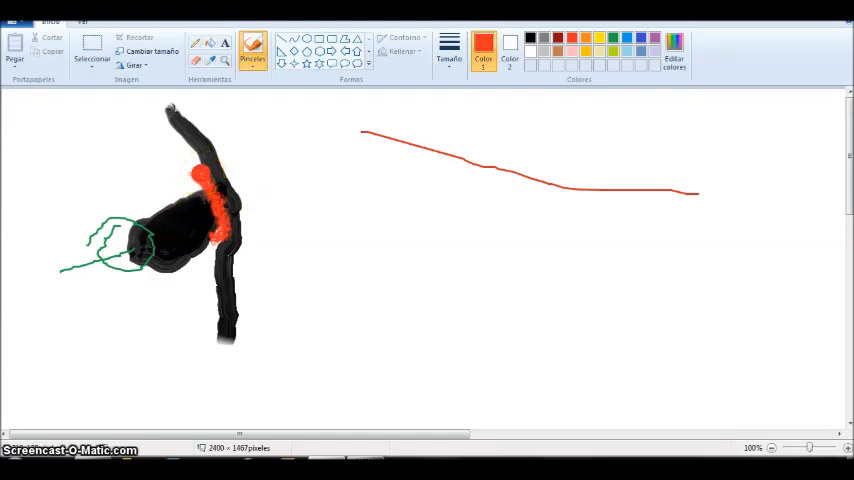
{"action": "left_click", "coordinate": [178, 156]}
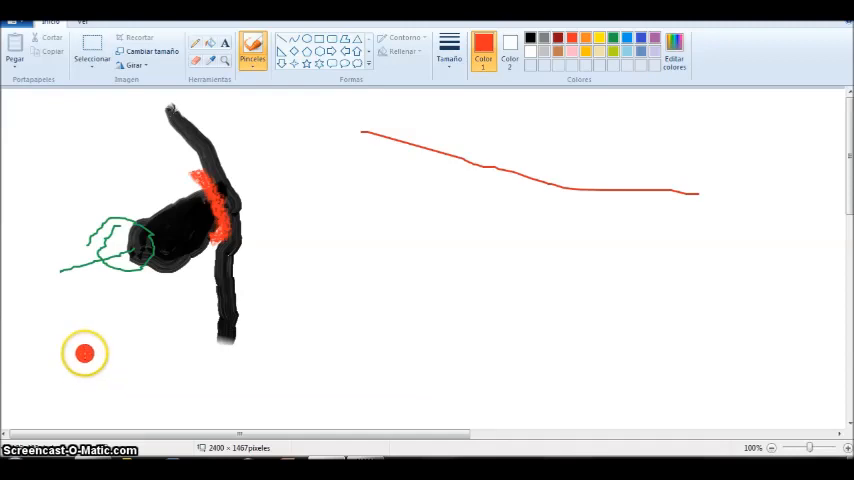
{"action": "mouse_move", "coordinate": [56, 352]}
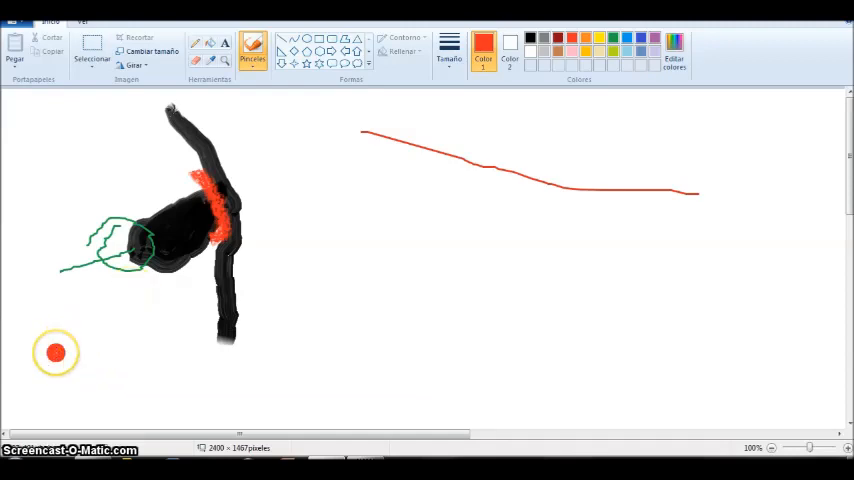